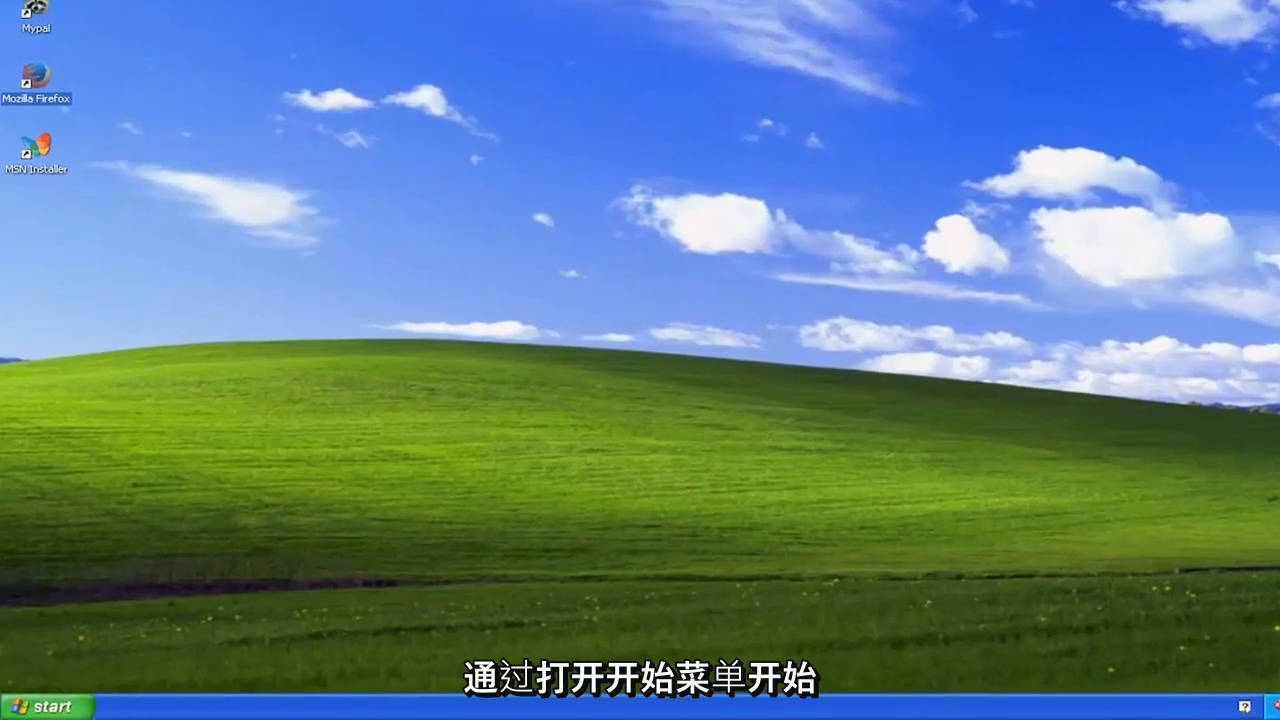
Launch ncpa.cpl from the Run dialog to show Network Connections.
left_click(44, 704)
type("n")
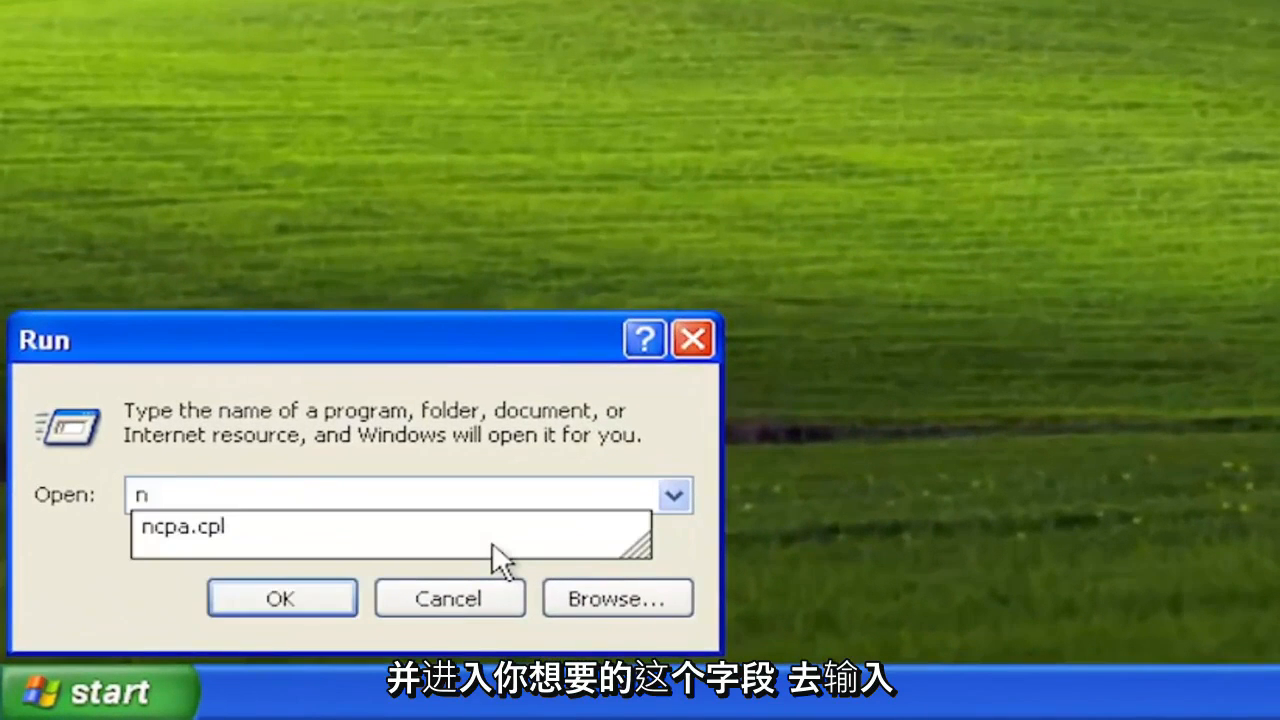
type("cpa")
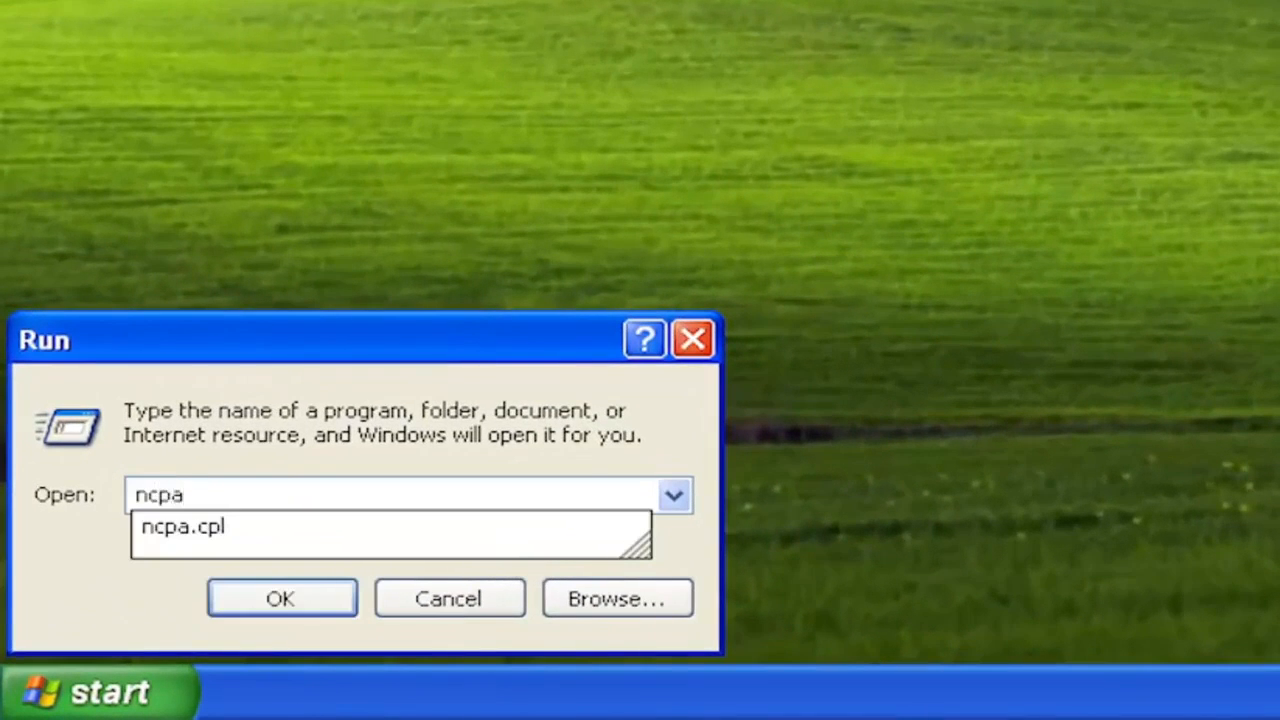
left_click(390, 528)
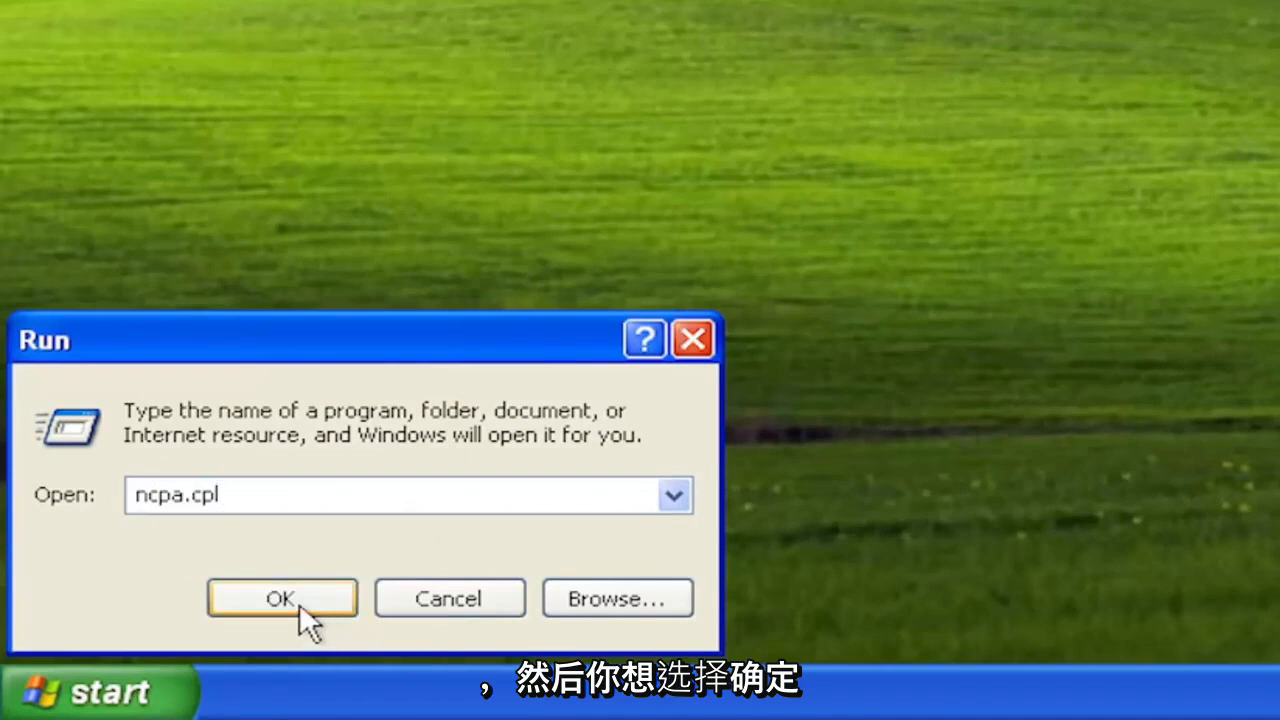
left_click(282, 598)
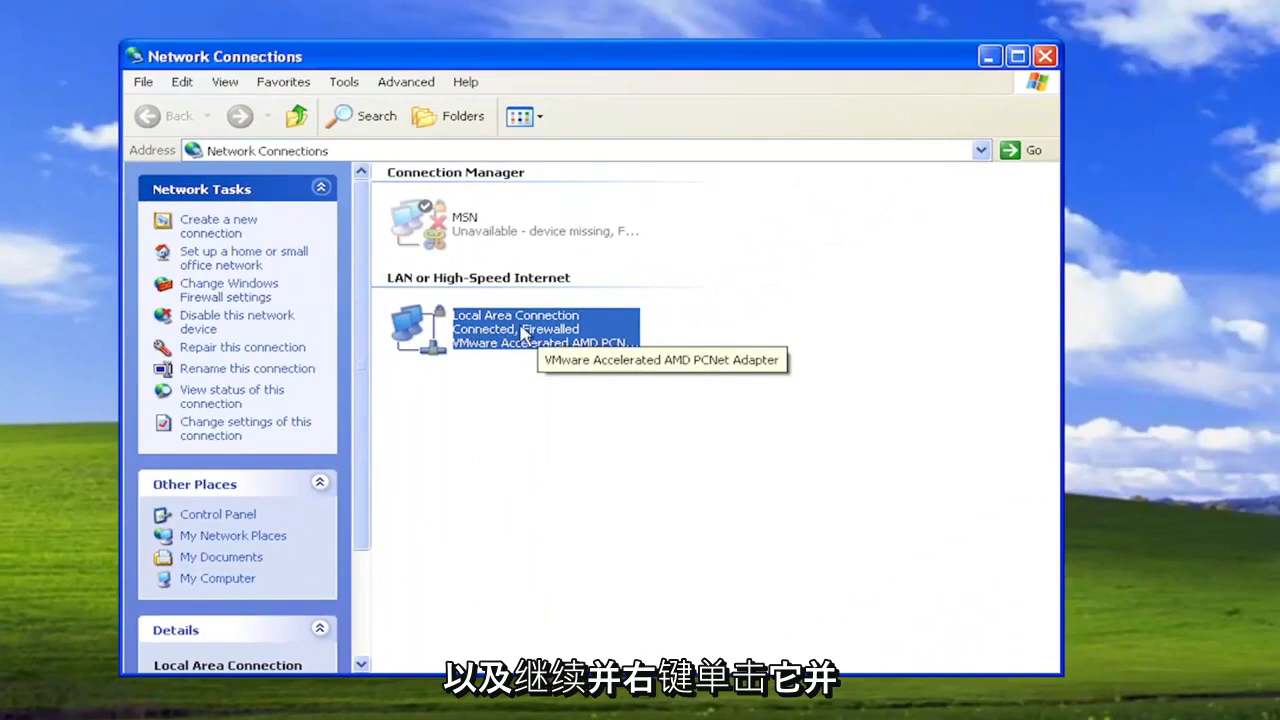
Repair the Local Area Connection and close the repair-finished confirmation.
right_click(516, 330)
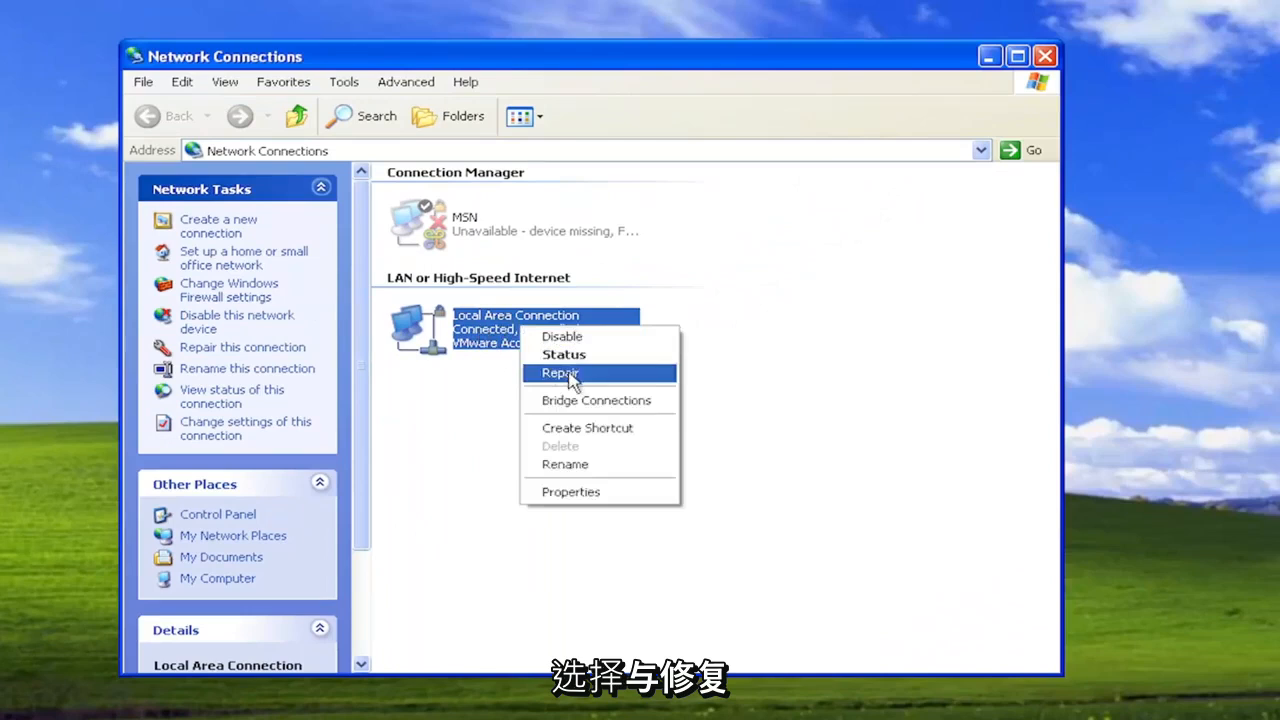
left_click(560, 374)
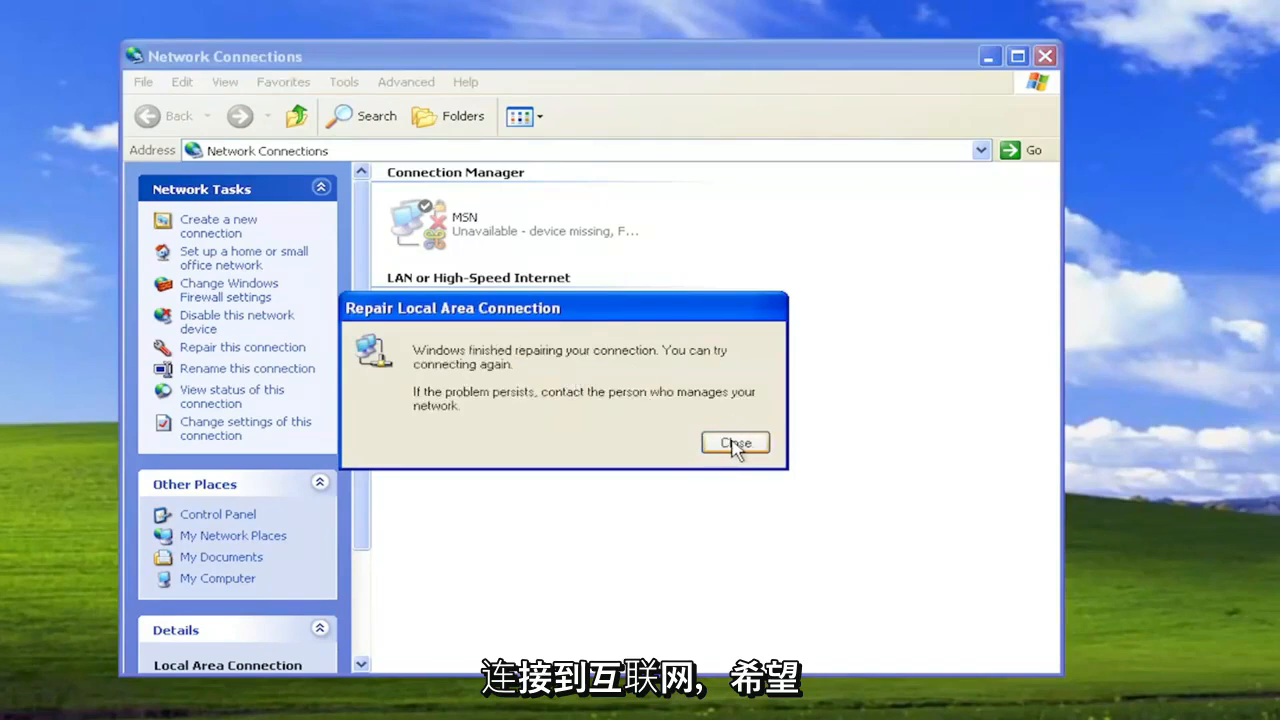
left_click(736, 444)
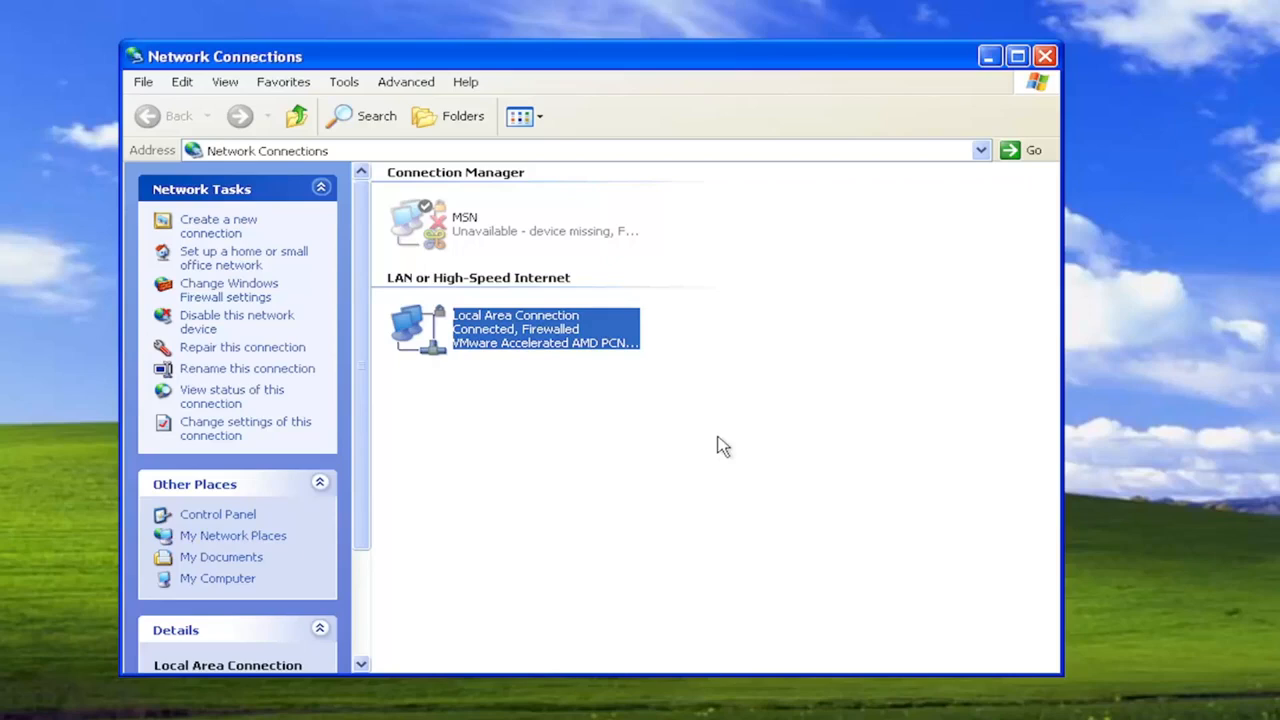
mouse_move(498, 380)
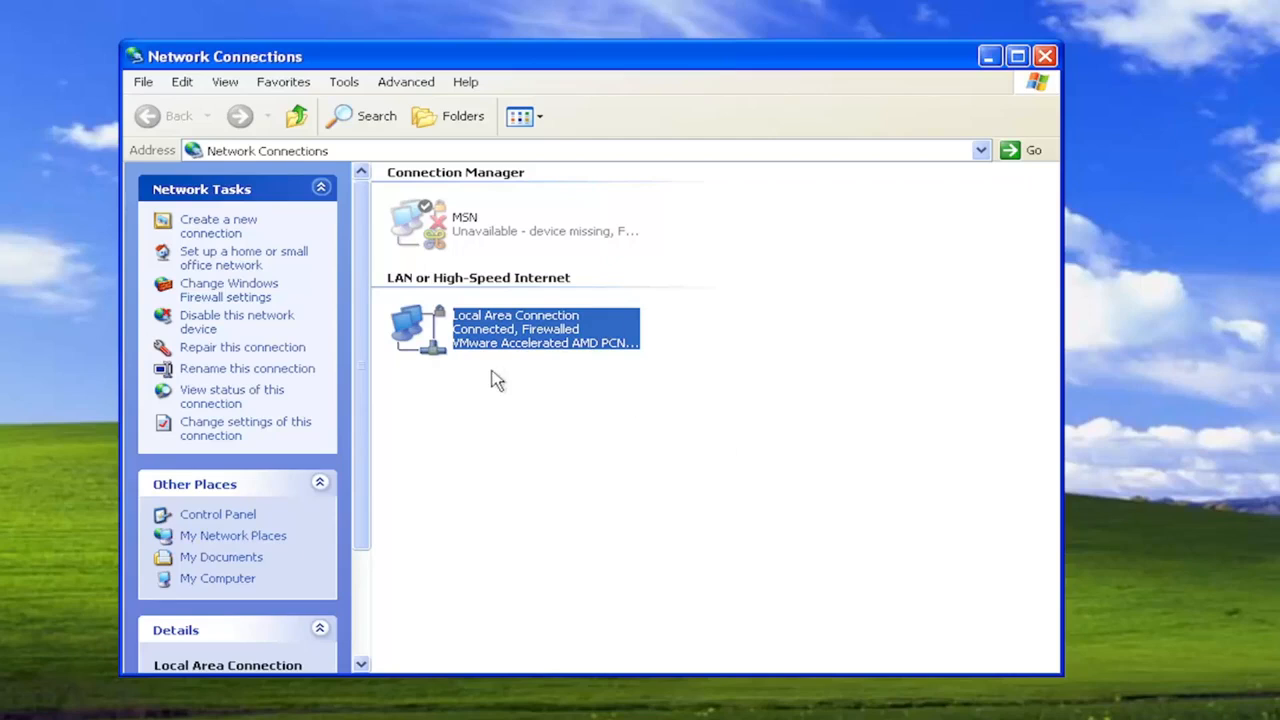
mouse_move(630, 128)
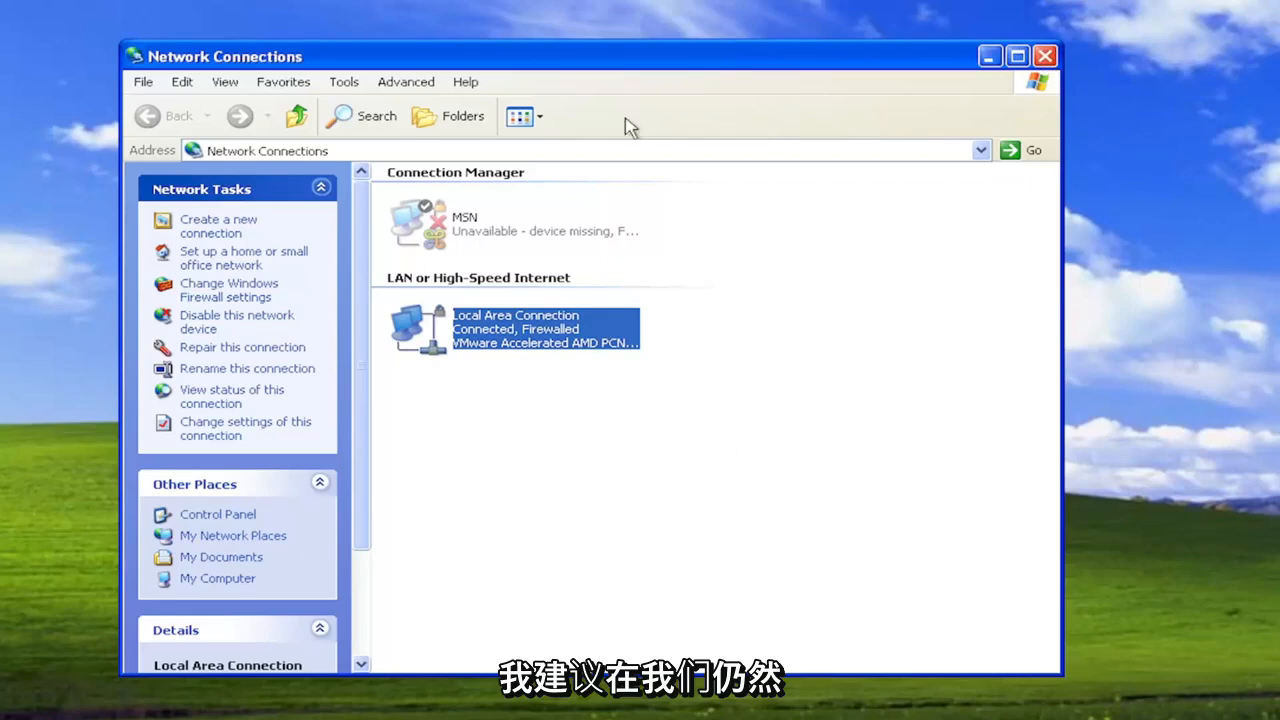
Close Network Connections and start Command Prompt from All Programs > Accessories.
left_click(1044, 56)
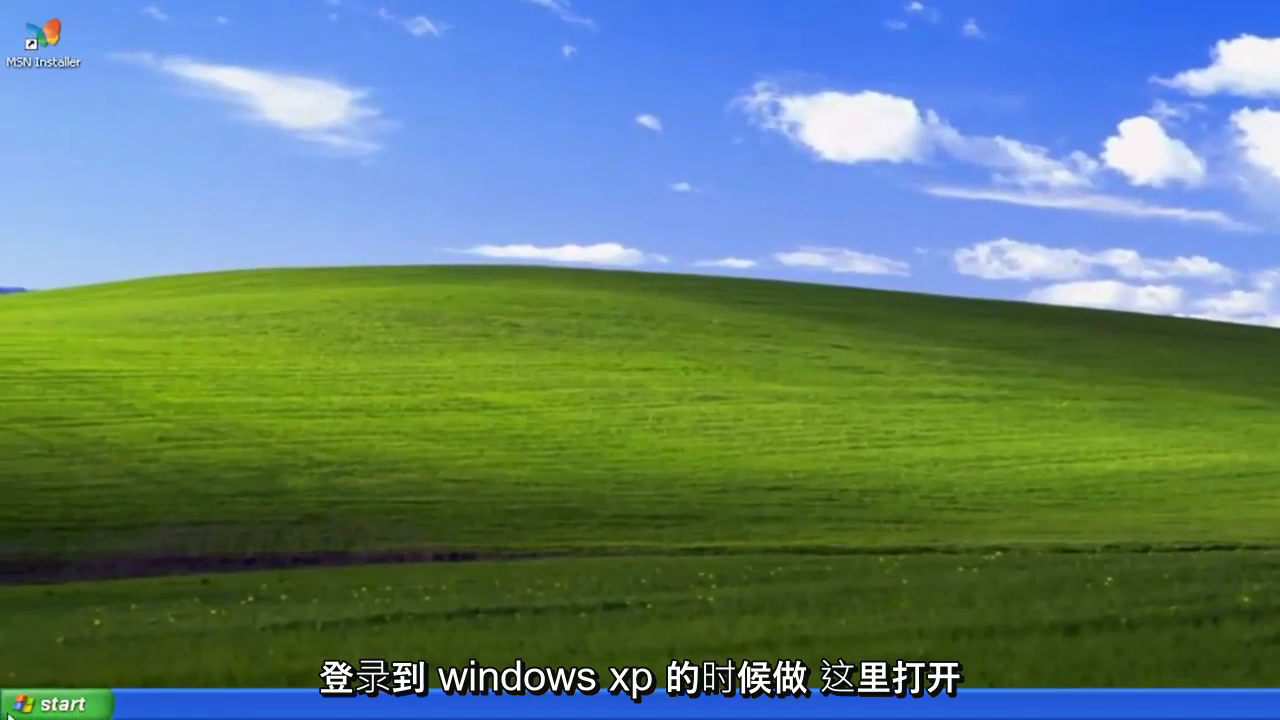
left_click(50, 704)
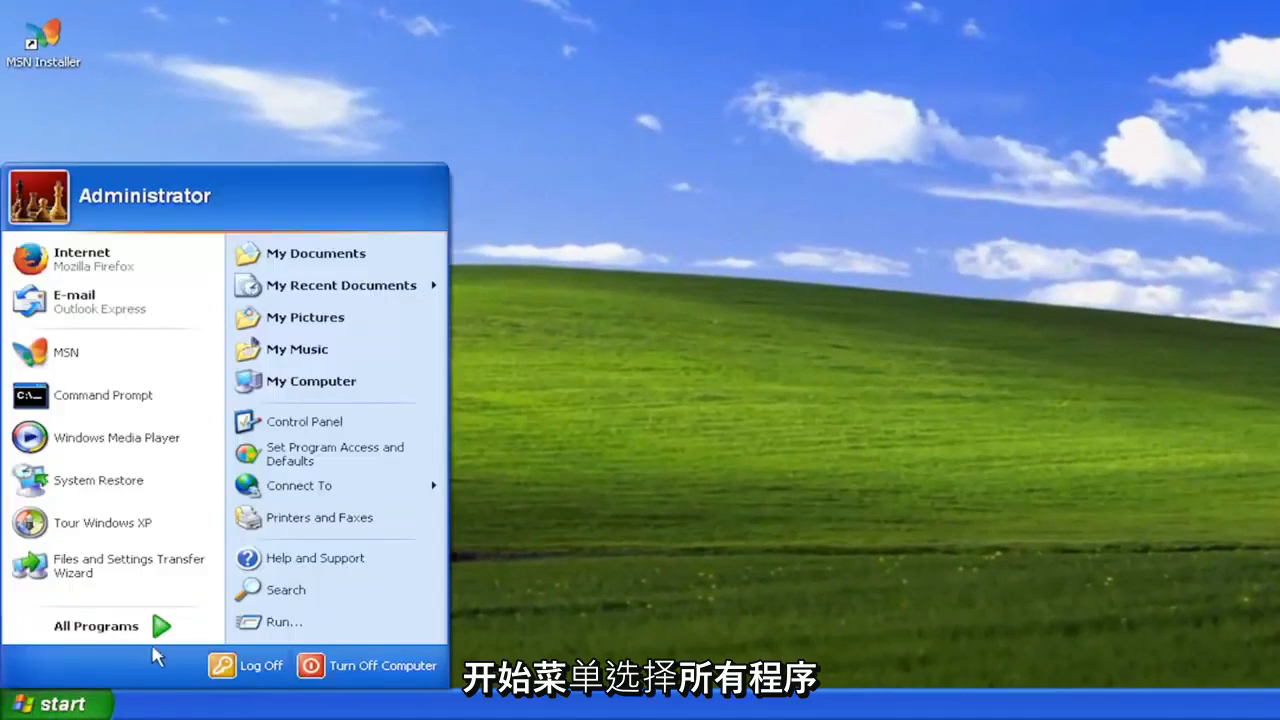
left_click(96, 626)
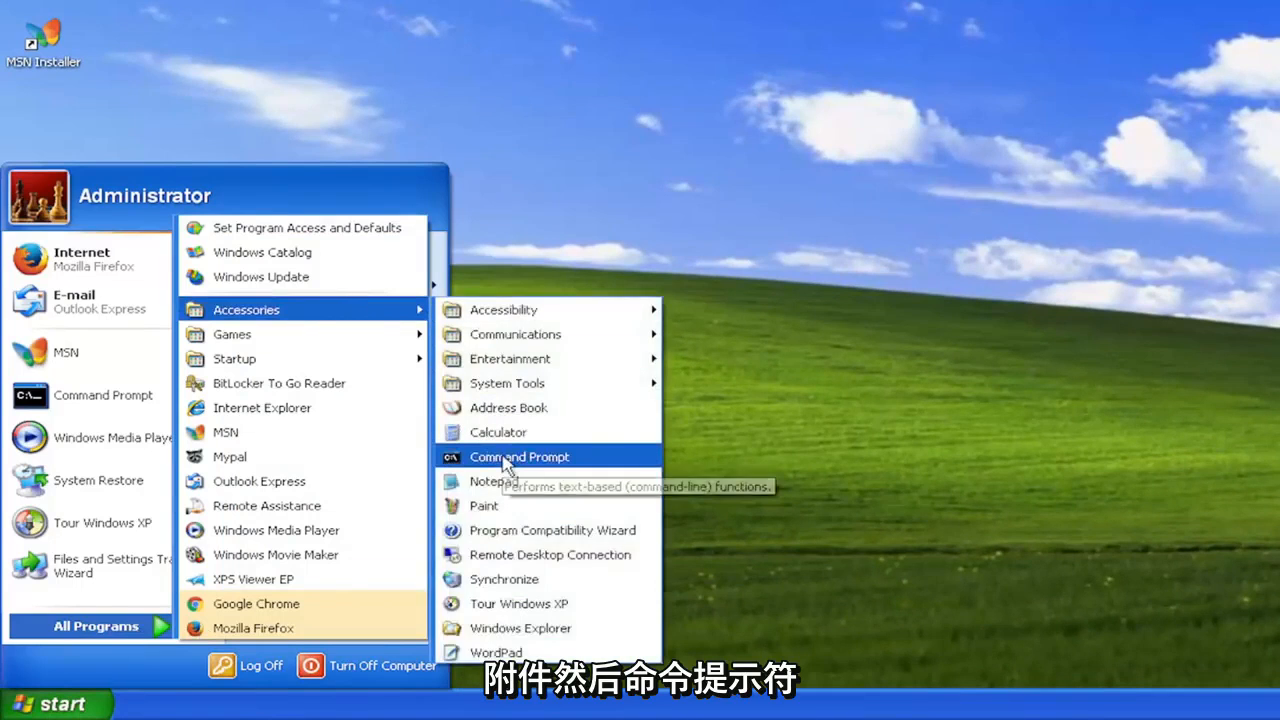
left_click(518, 456)
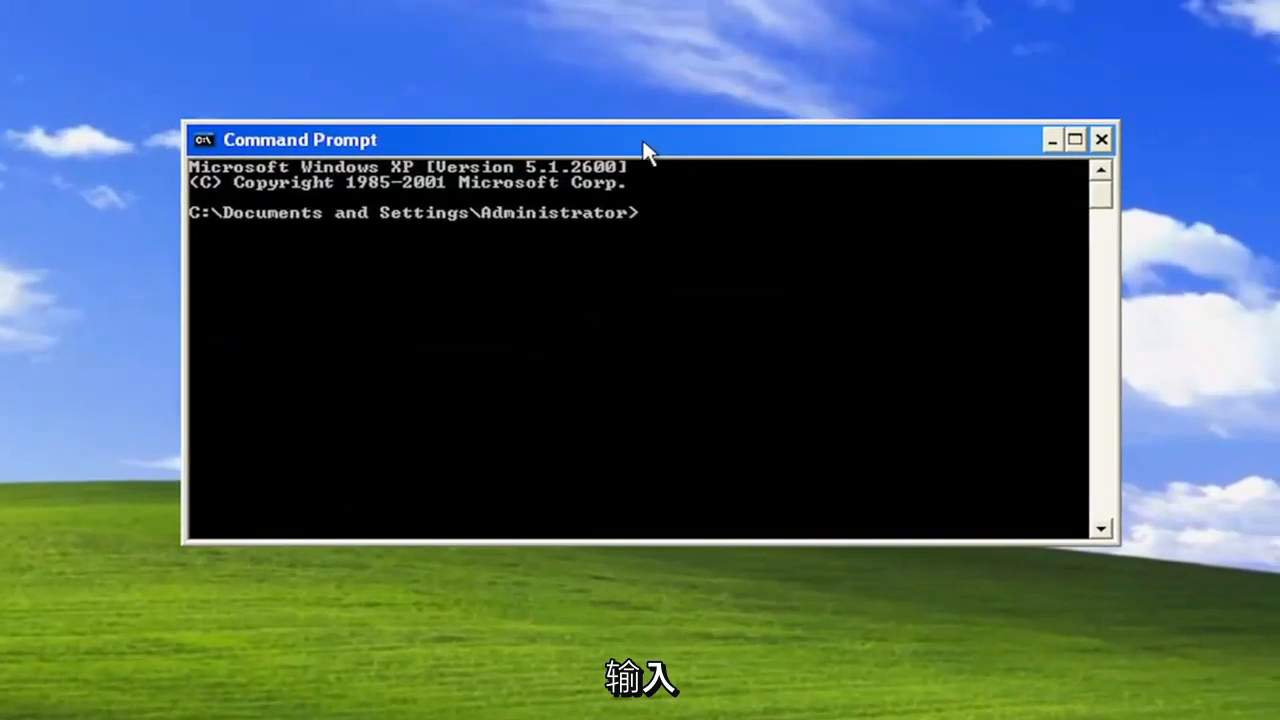
Run ipconfig /flushdns to clear the DNS resolver cache, then begin the netsh command.
type("ipconfig")
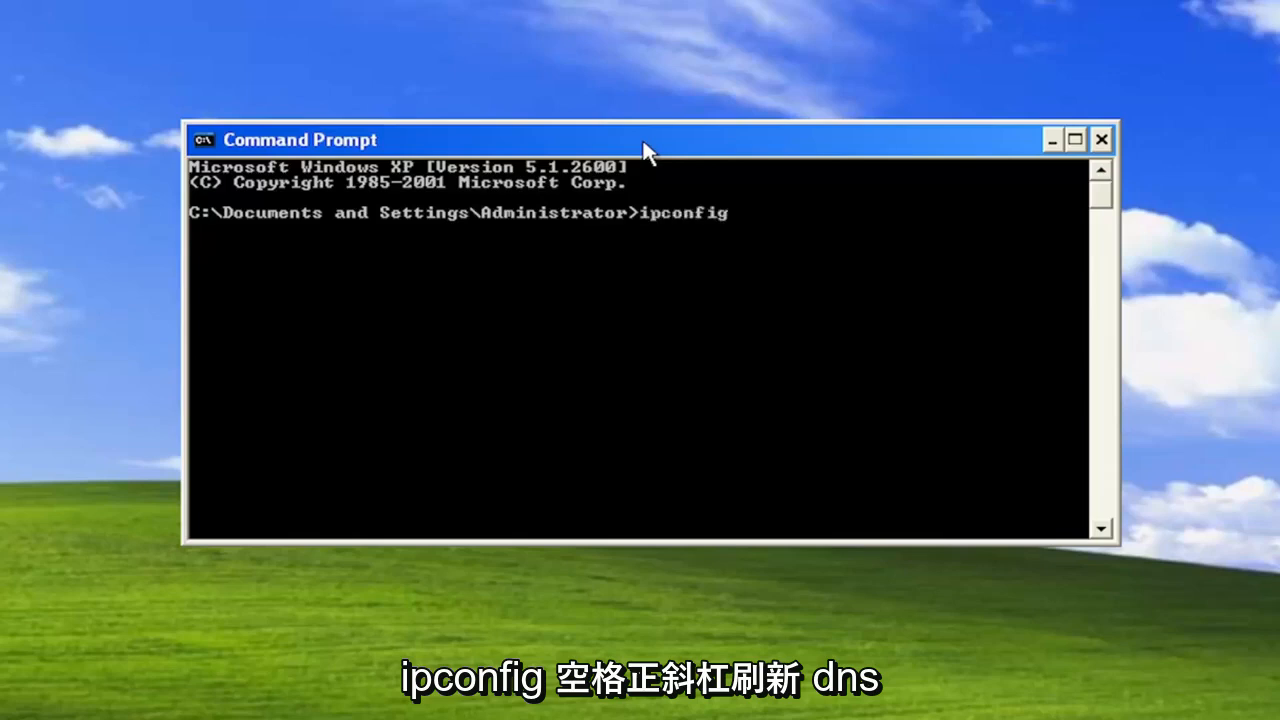
type("/flushd")
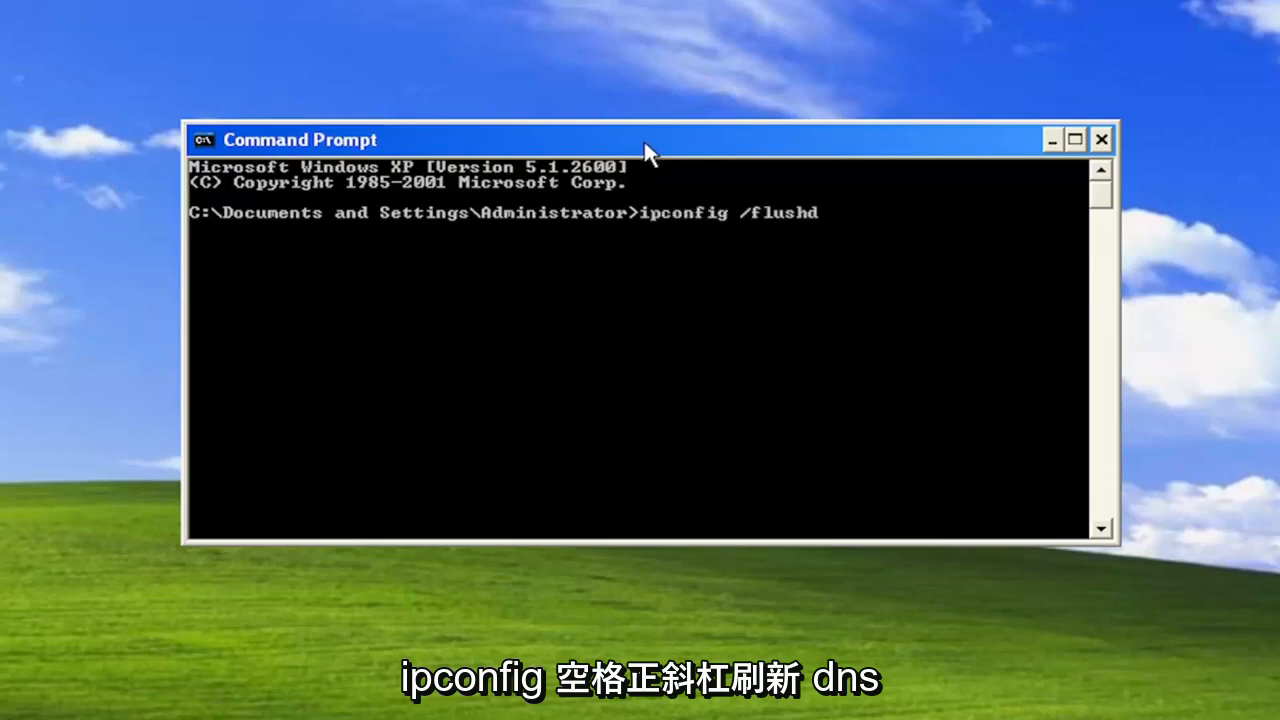
type("ns")
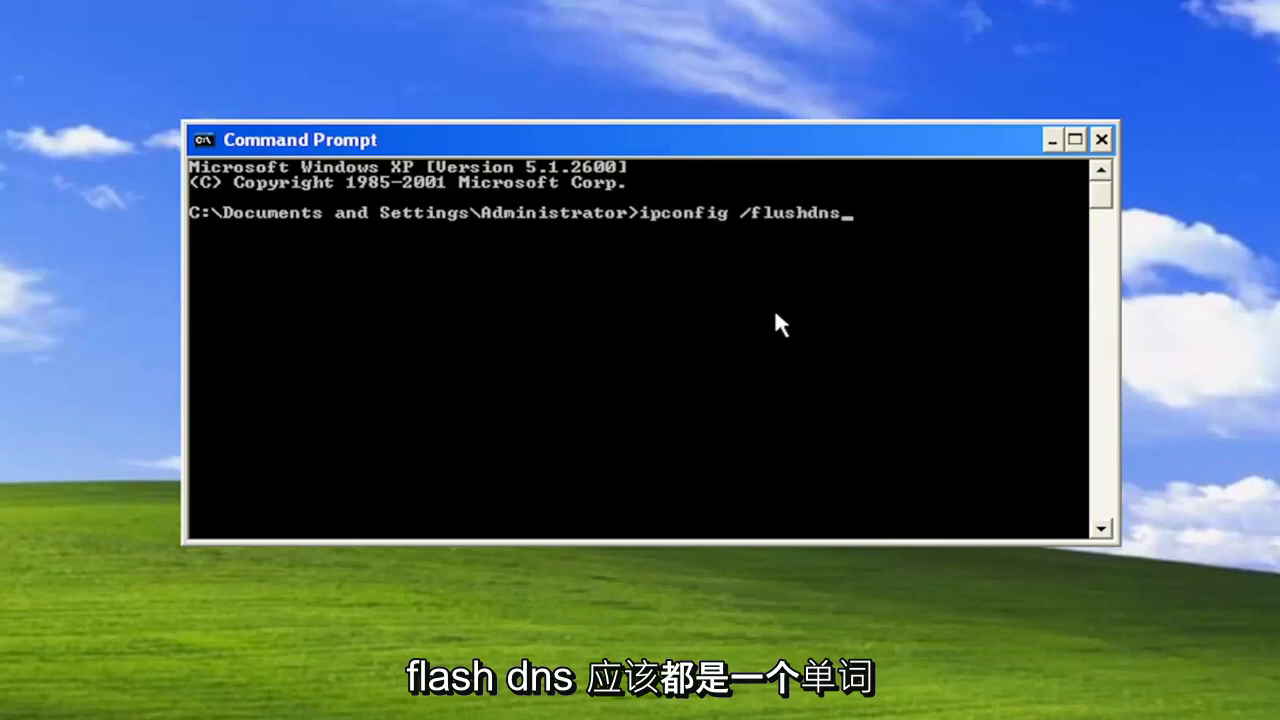
mouse_move(760, 280)
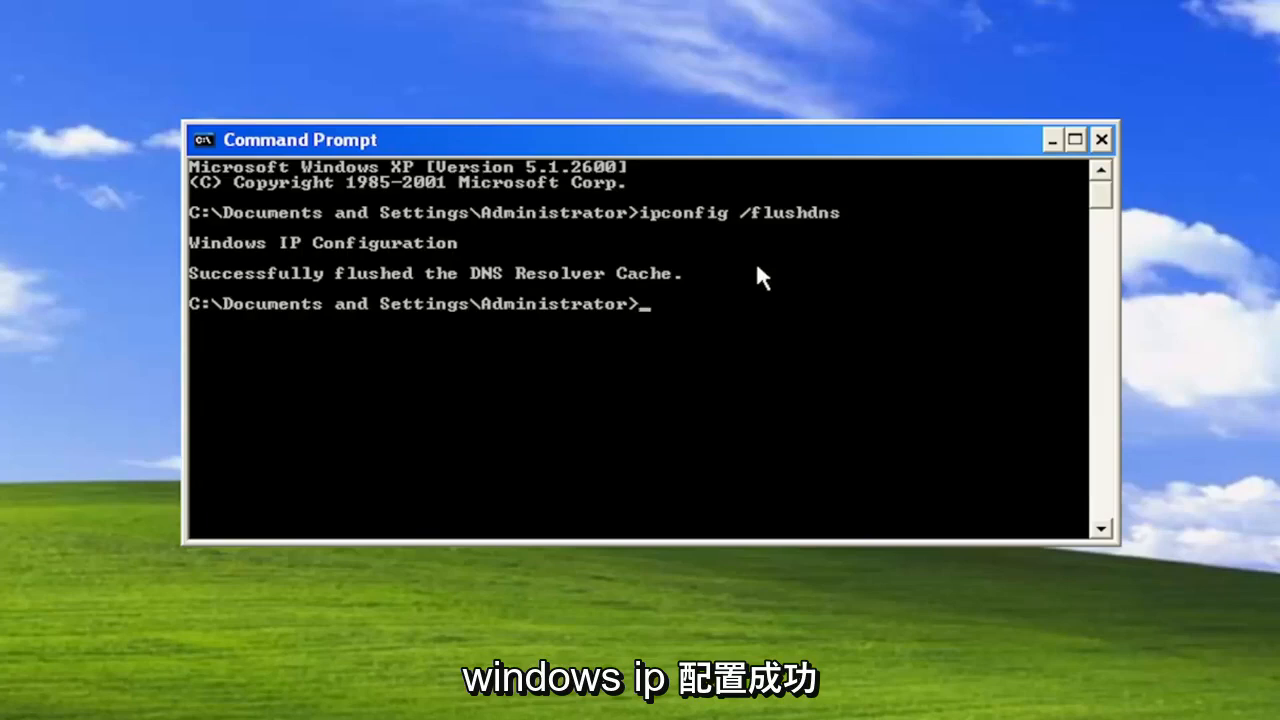
mouse_move(818, 344)
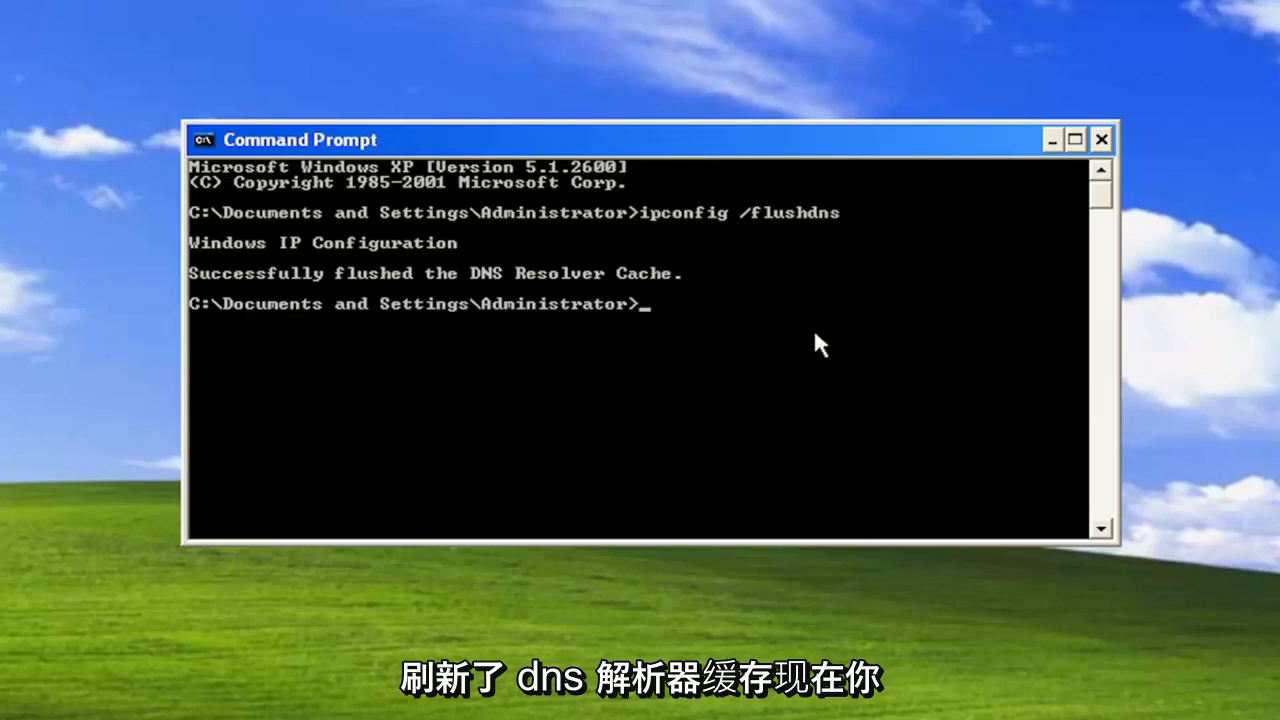
type("netsh")
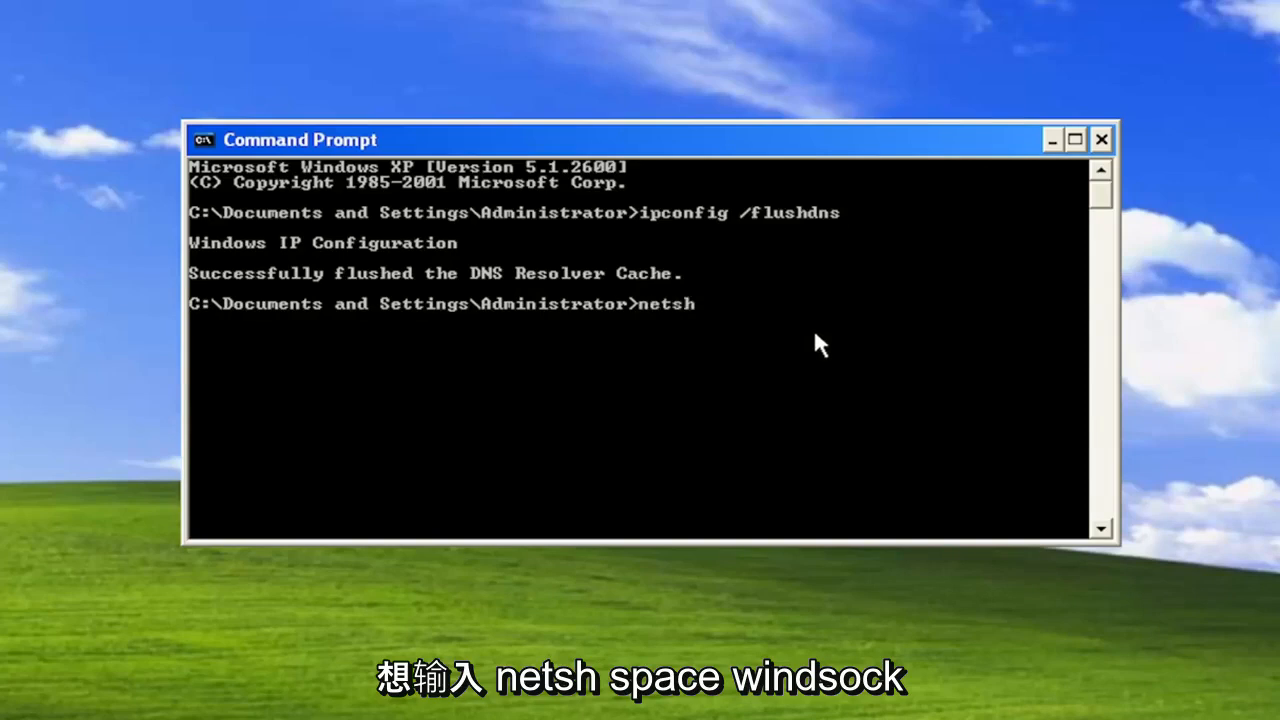
Run netsh winsock reset to reset the Winsock catalog, then close the window.
type("win")
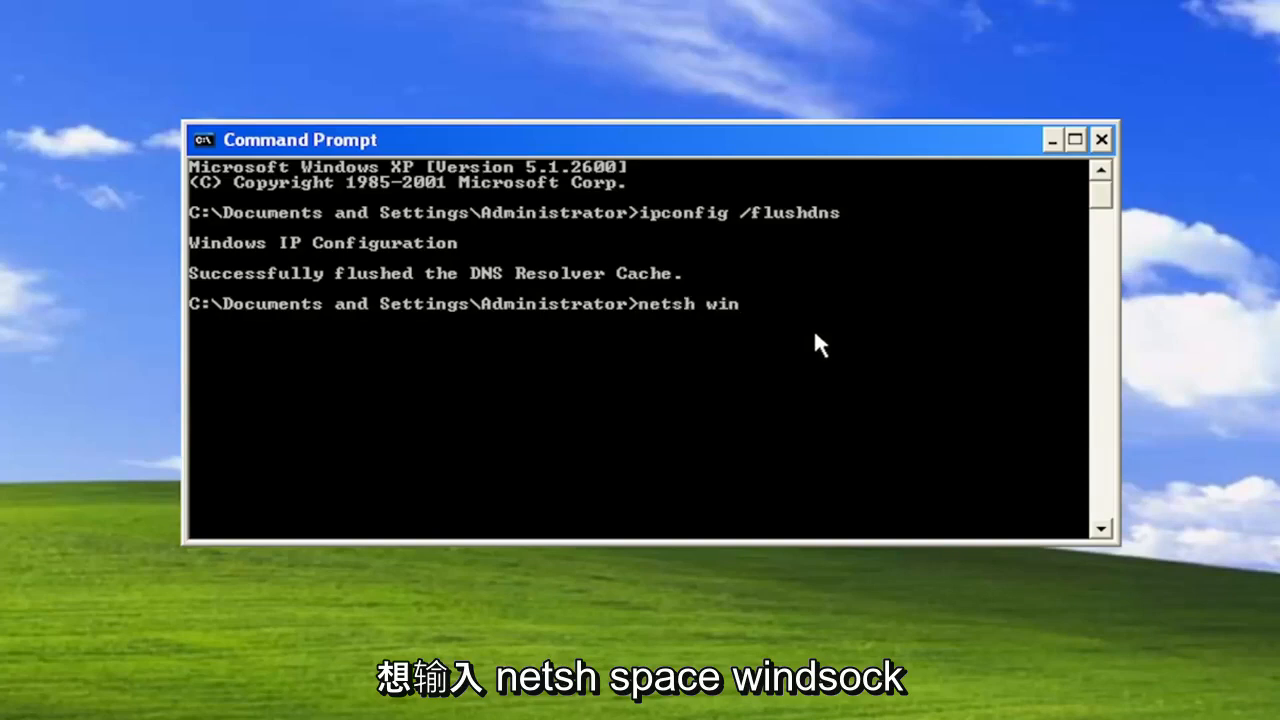
type("sock reset")
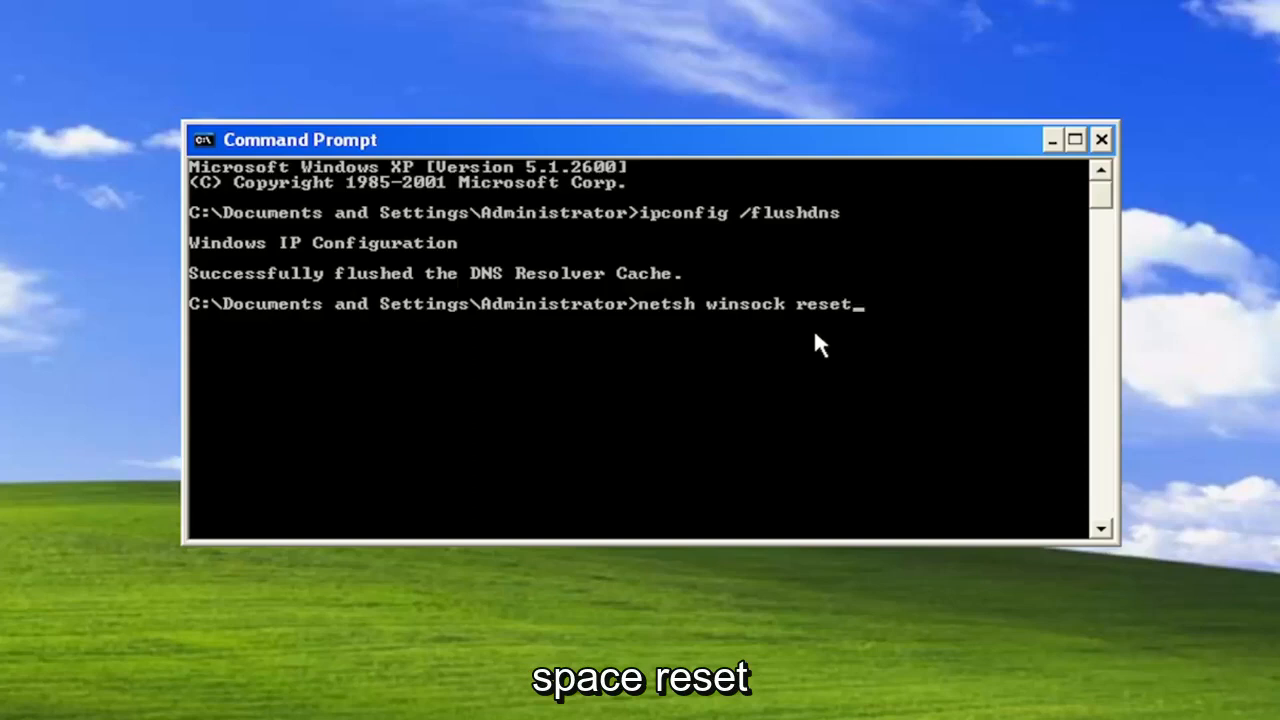
mouse_move(752, 380)
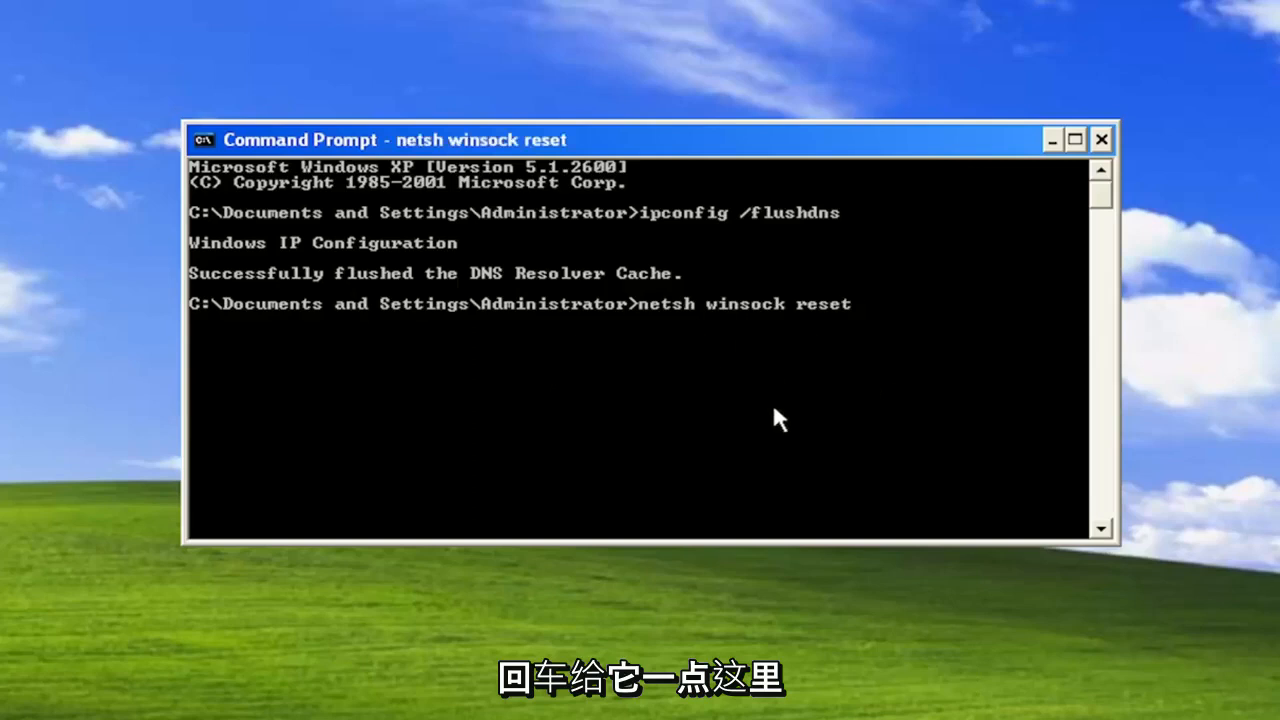
key("enter")
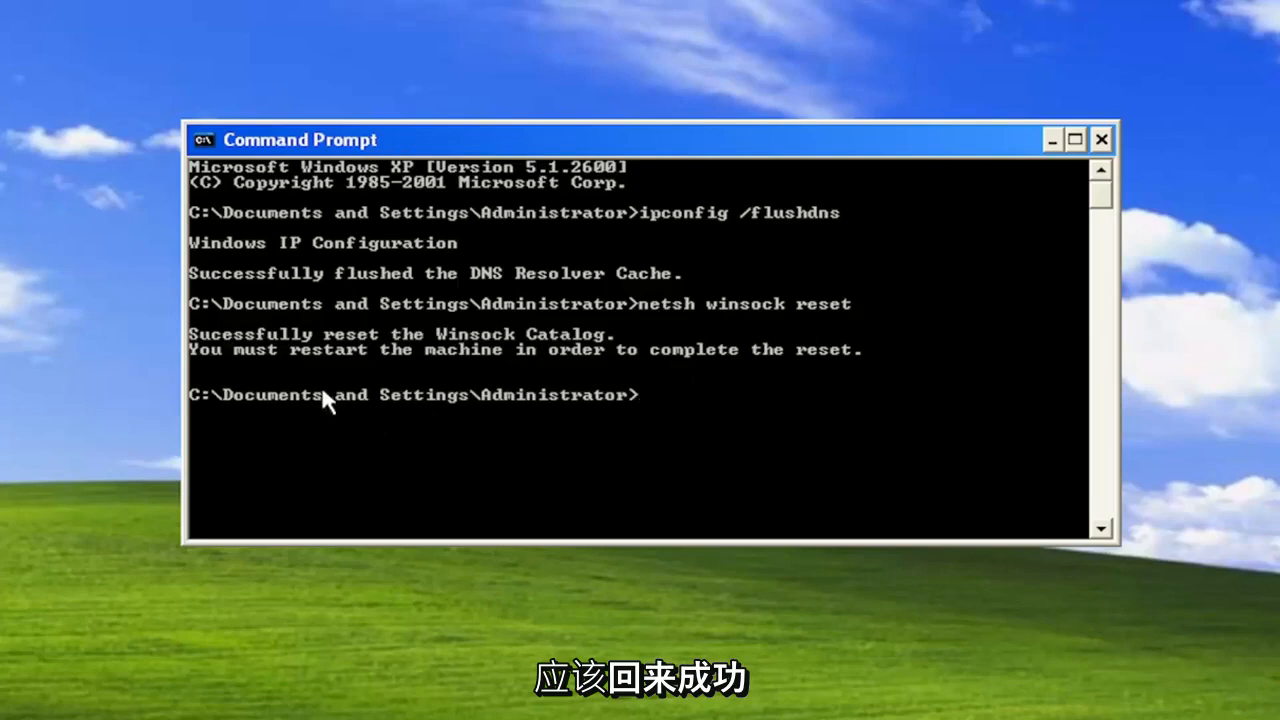
mouse_move(390, 368)
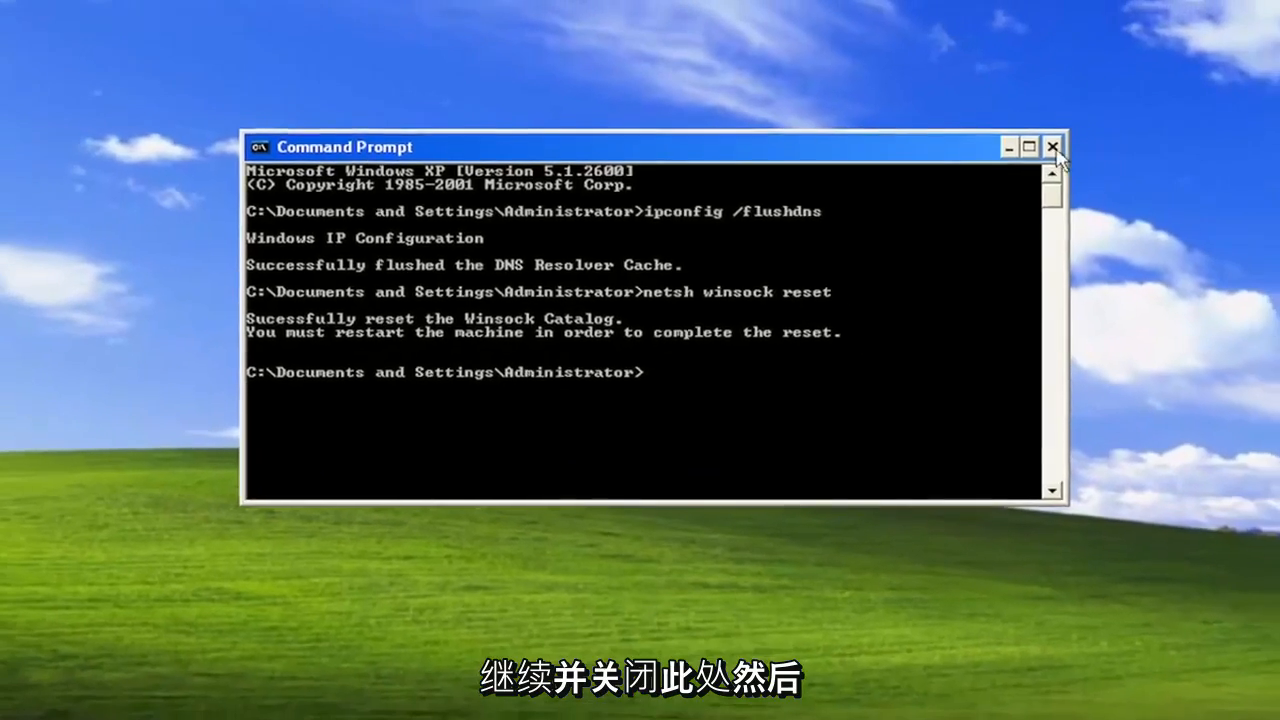
left_click(1052, 146)
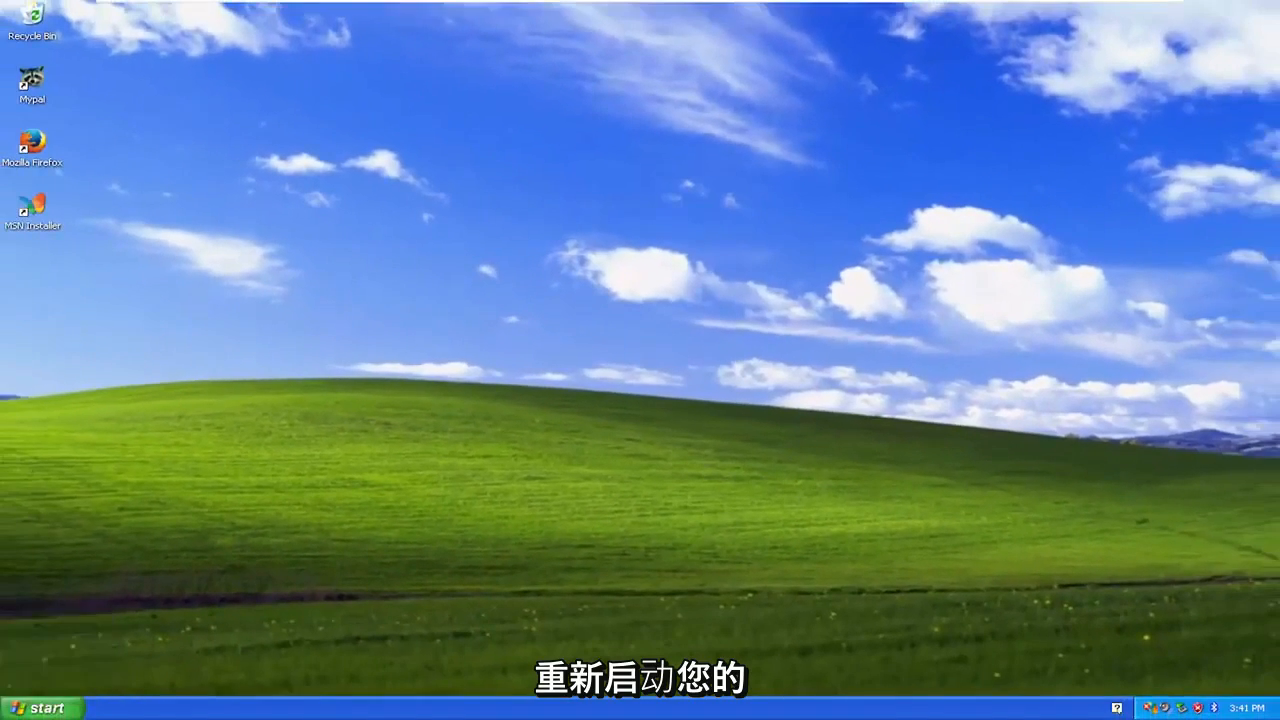